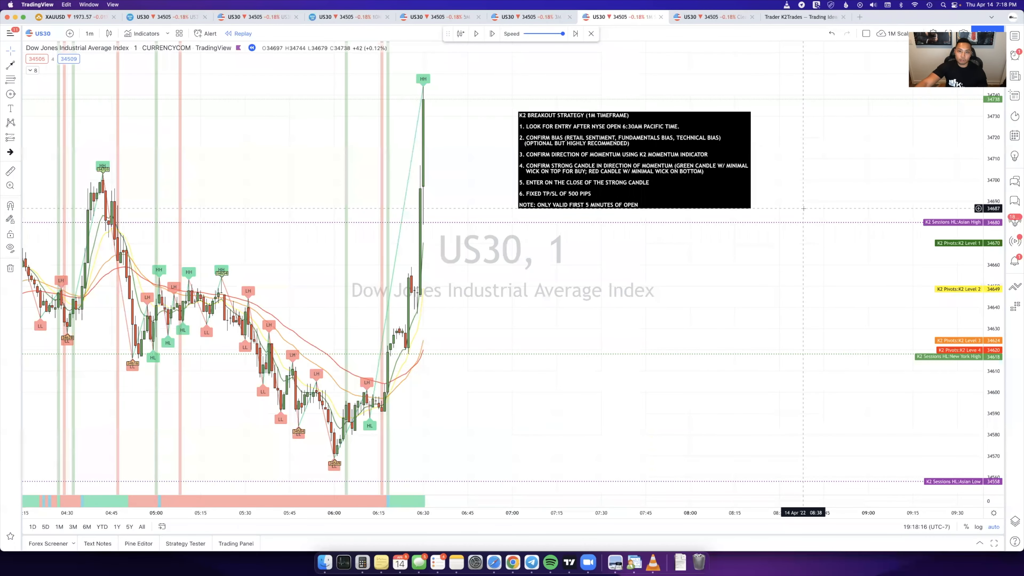
{"action": "mouse_move", "coordinate": [803, 210]}
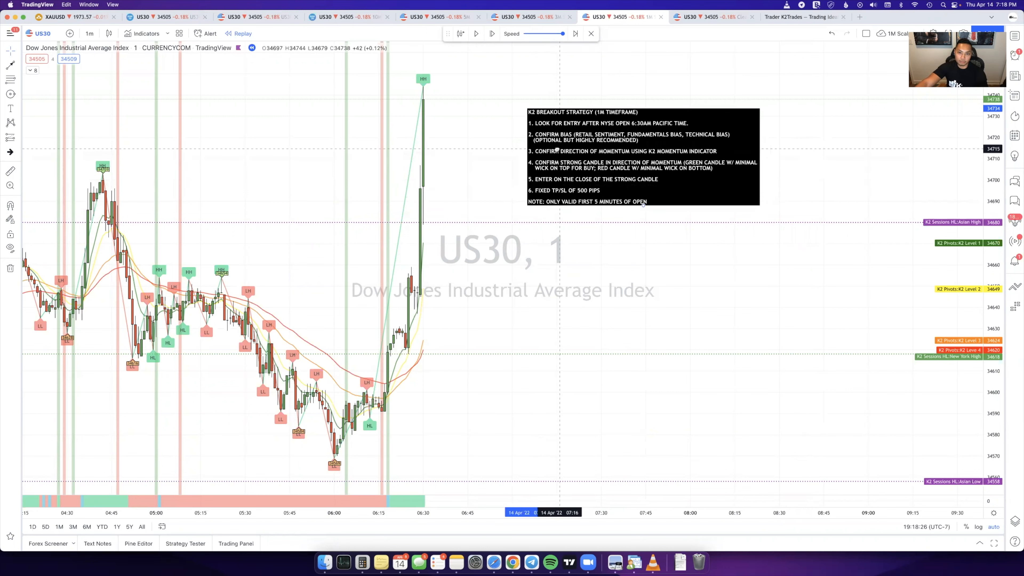
- Move the K2 breakout strategy notes box right, near the price scale
{"action": "left_click", "coordinate": [642, 157]}
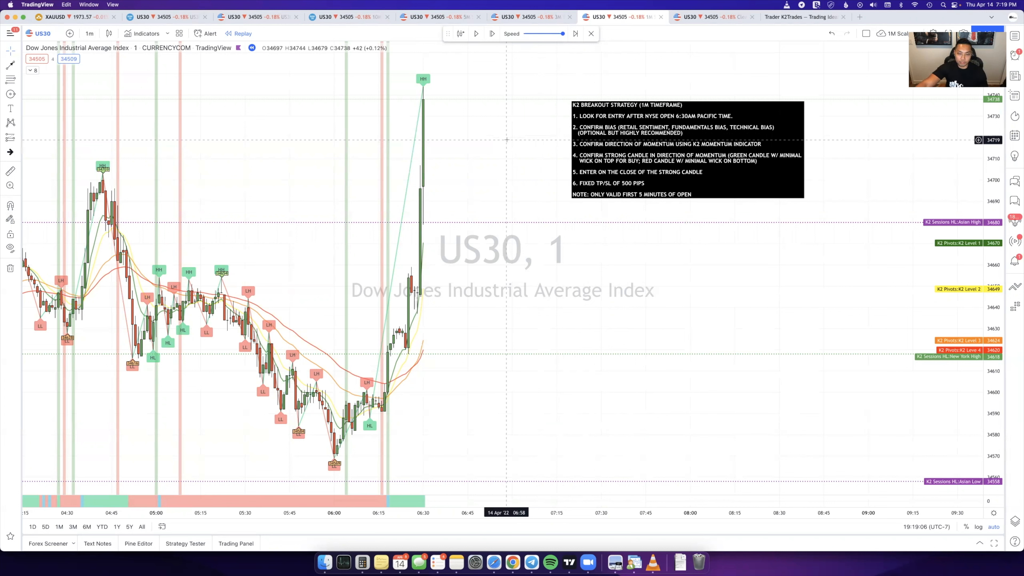
{"action": "mouse_move", "coordinate": [388, 340]}
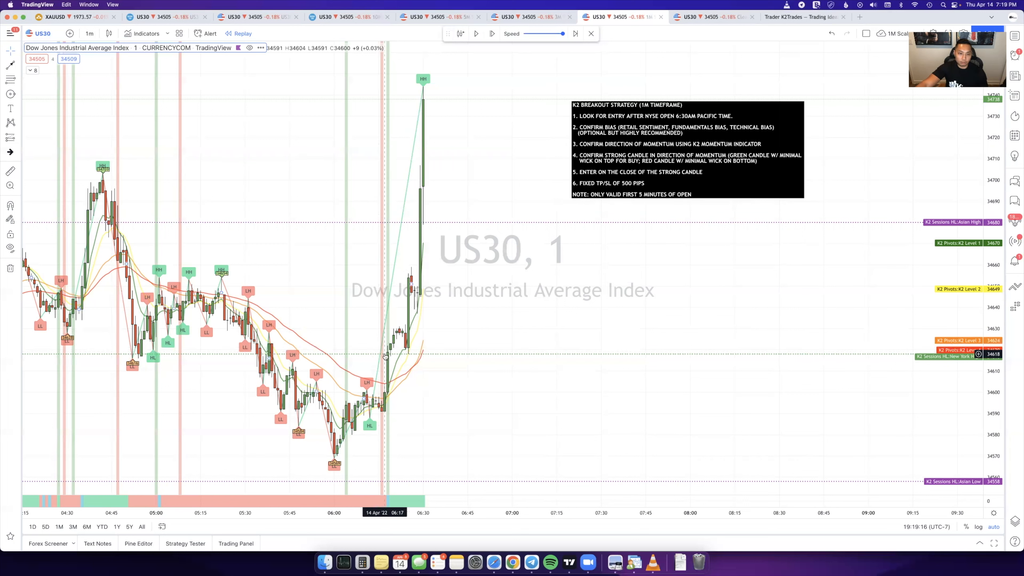
{"action": "mouse_move", "coordinate": [506, 250]}
{"action": "type", "text": "50"}
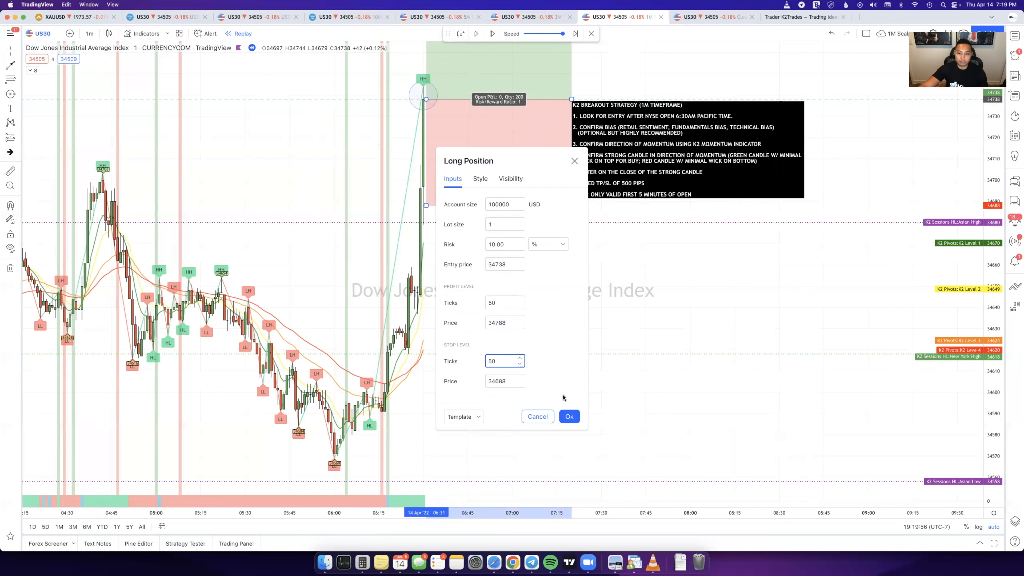
- Confirm the long position at 34738 with 50-tick profit and stop levels
{"action": "left_click", "coordinate": [568, 416]}
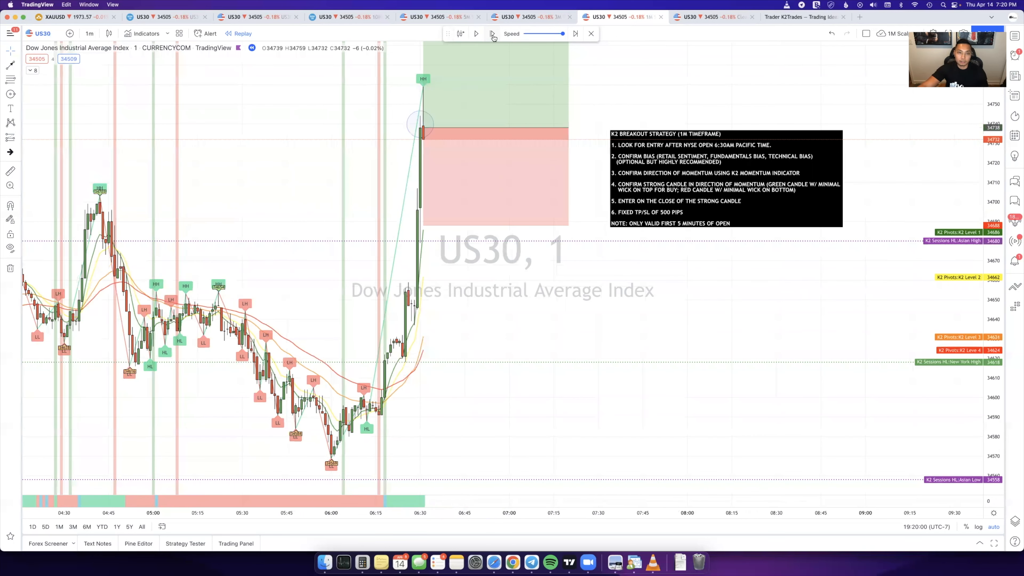
- Play the replay into the profit zone and move the notes box up and left
{"action": "left_click", "coordinate": [492, 33]}
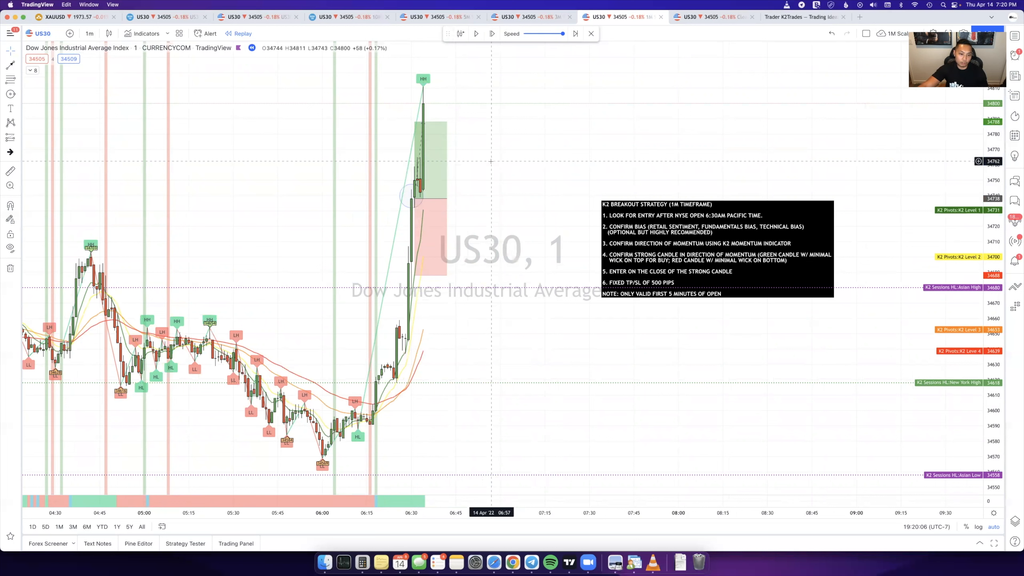
{"action": "left_click_drag", "start_coordinate": [715, 248], "coordinate": [623, 158]}
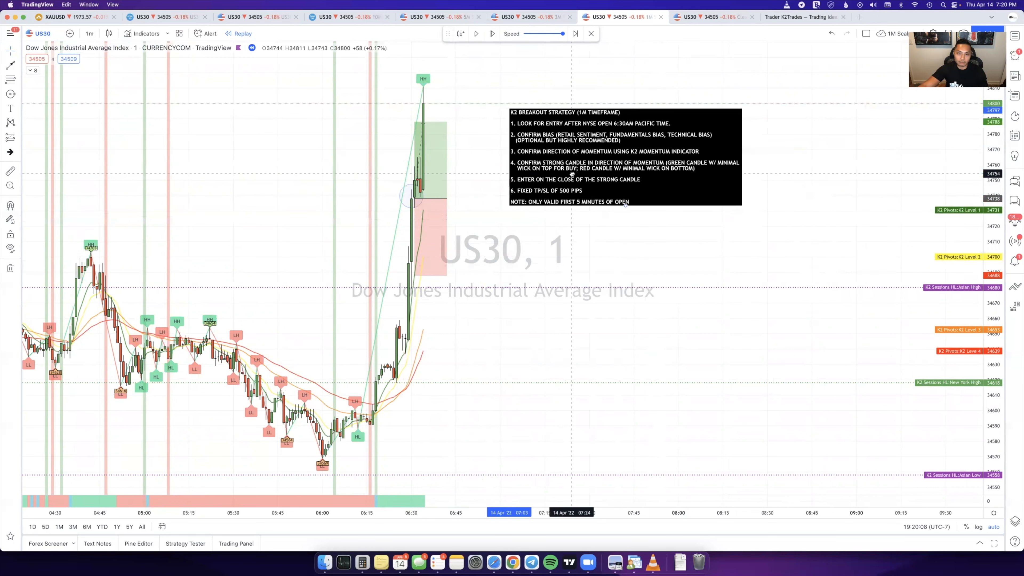
{"action": "mouse_move", "coordinate": [604, 236]}
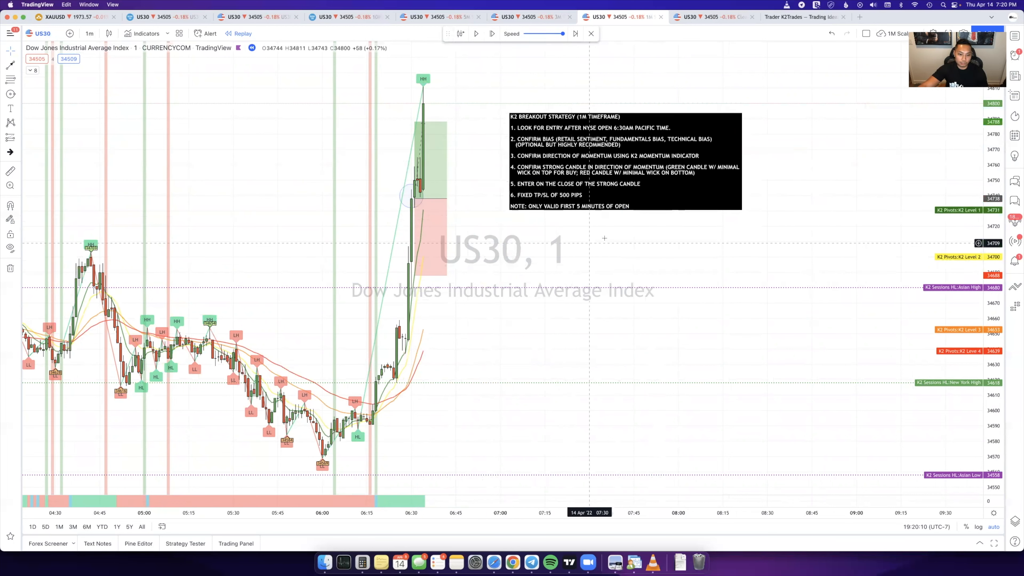